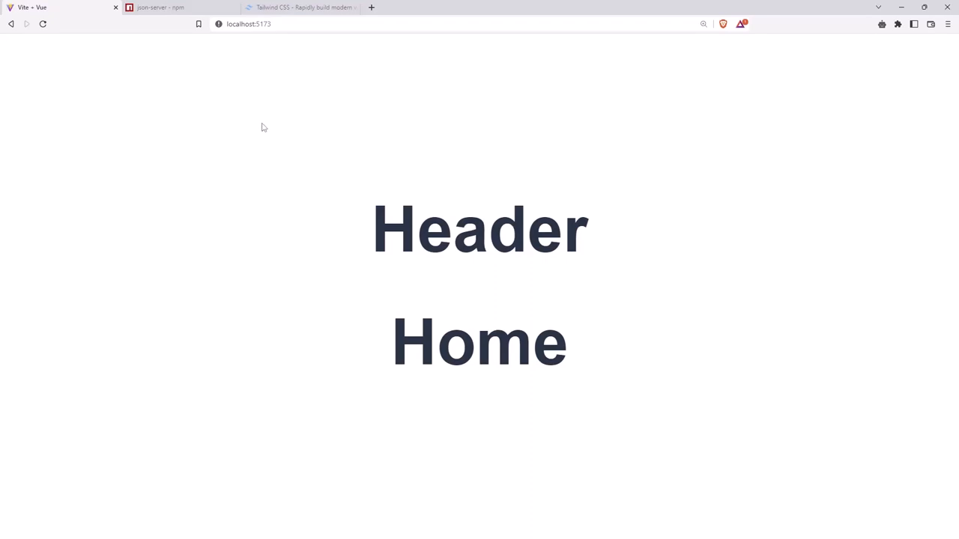
mouse_move(236, 110)
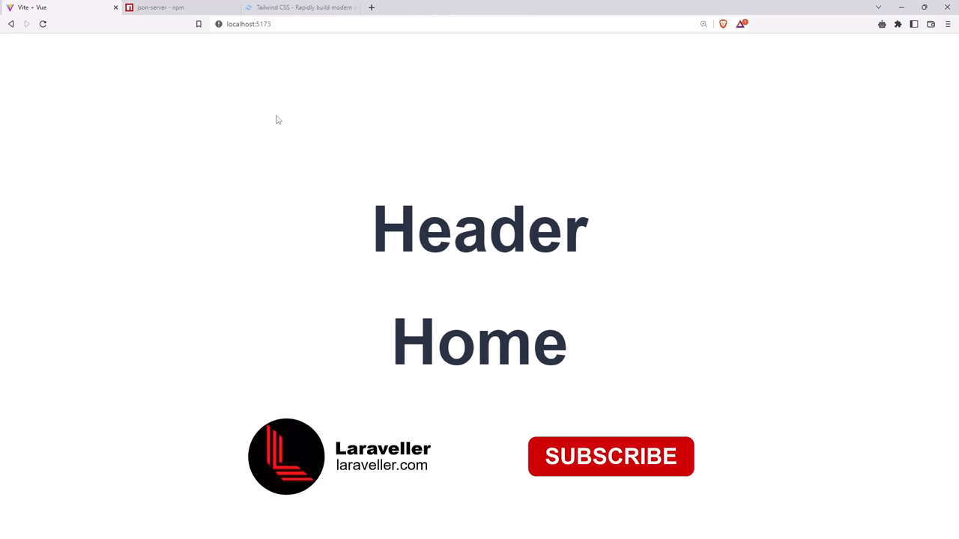
Step: Switch from the Vue app at localhost:5173 to the json-server npm package page
click(610, 456)
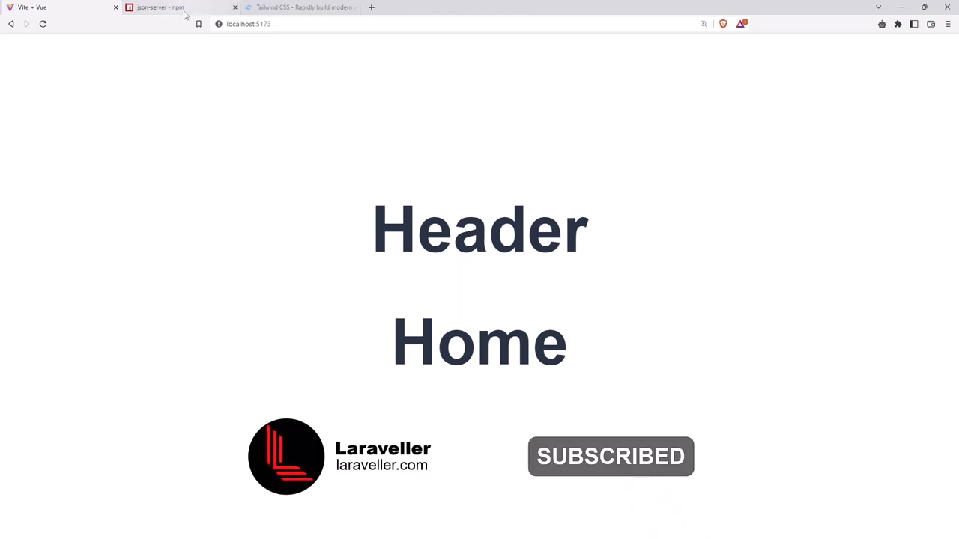
click(160, 7)
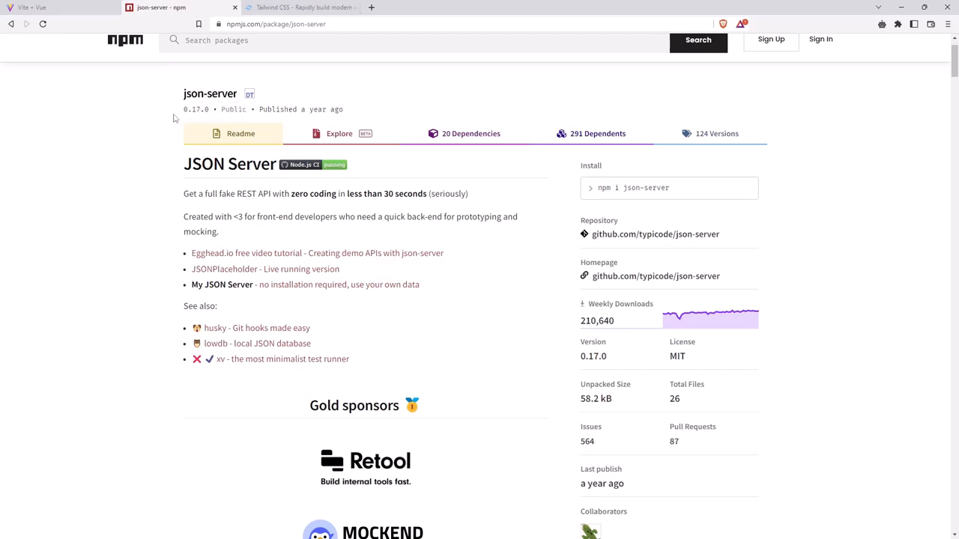
mouse_move(159, 112)
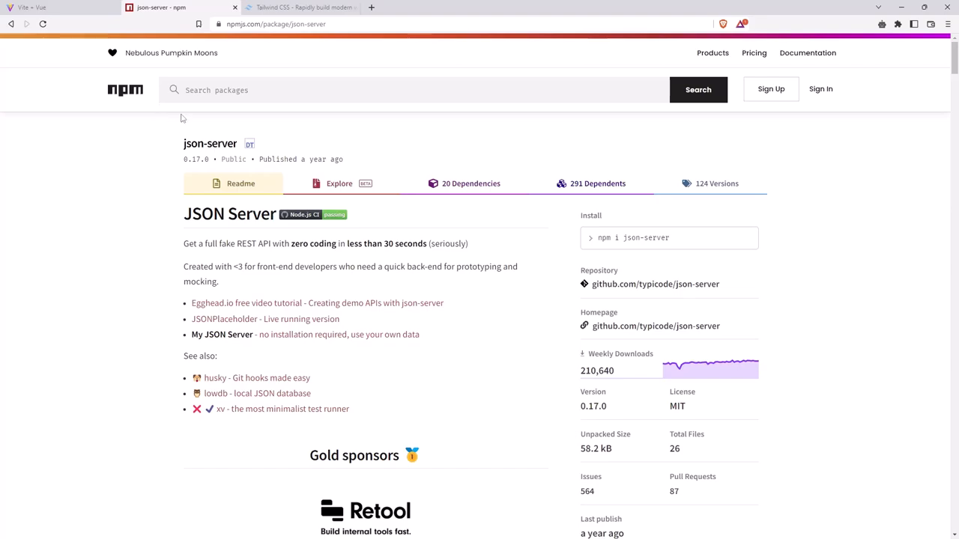
Step: Scroll to json-server's Getting started and select the global install command
scroll(down, 3)
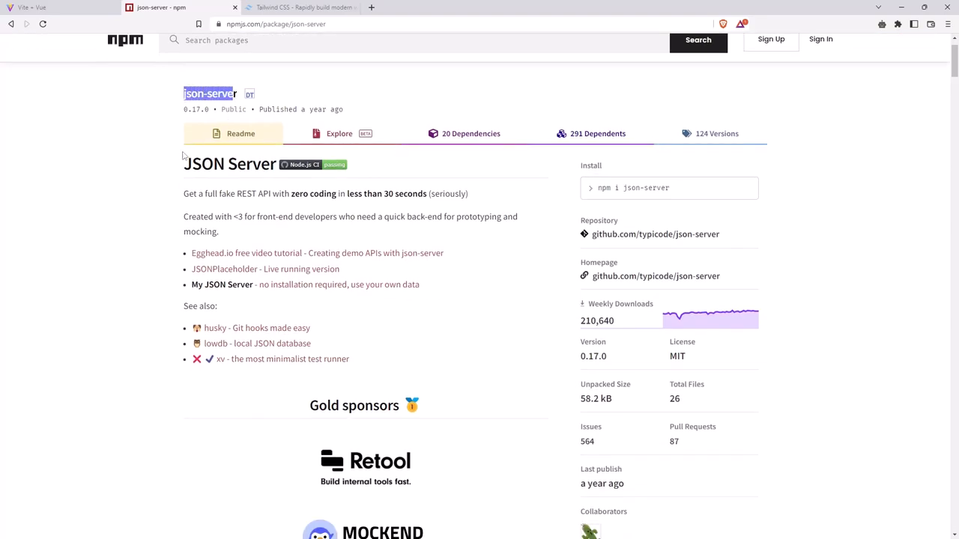
scroll(down, 3)
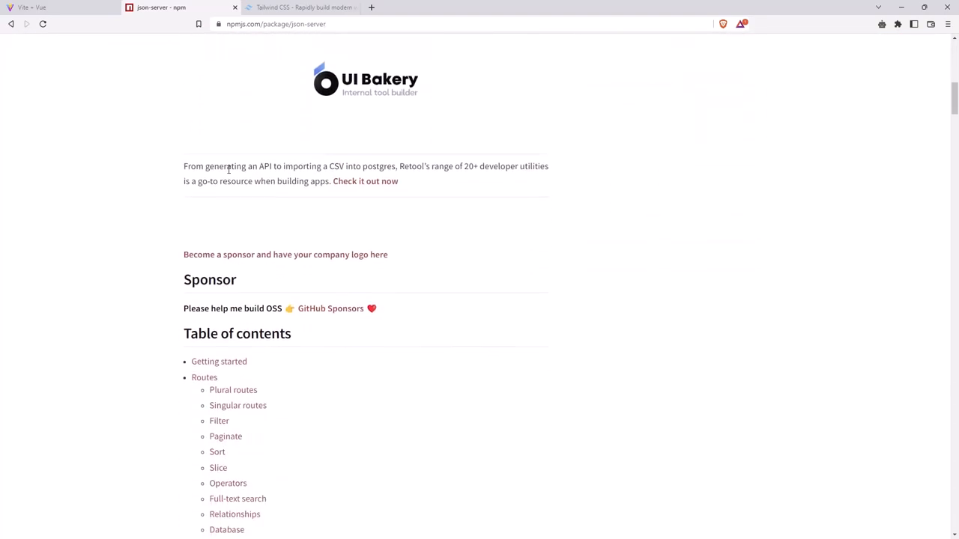
scroll(down, 3)
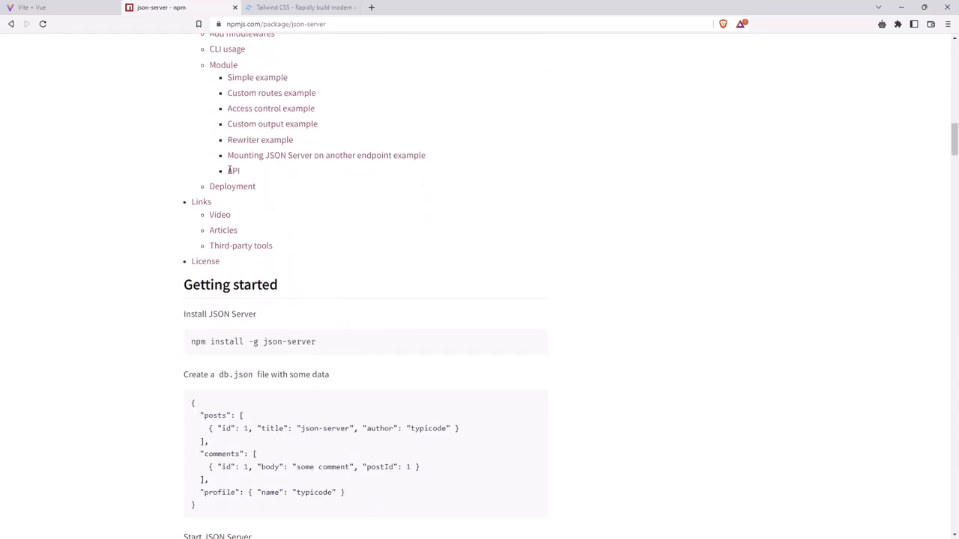
triple_click(253, 342)
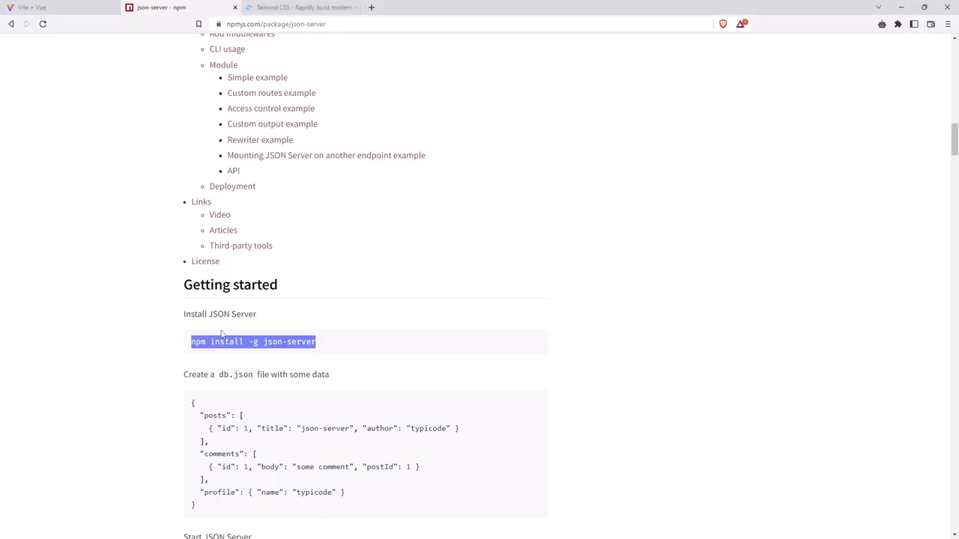
Step: Review the db.json sample and watch instructions, then go to the Tailwind CSS site
scroll(down, 3)
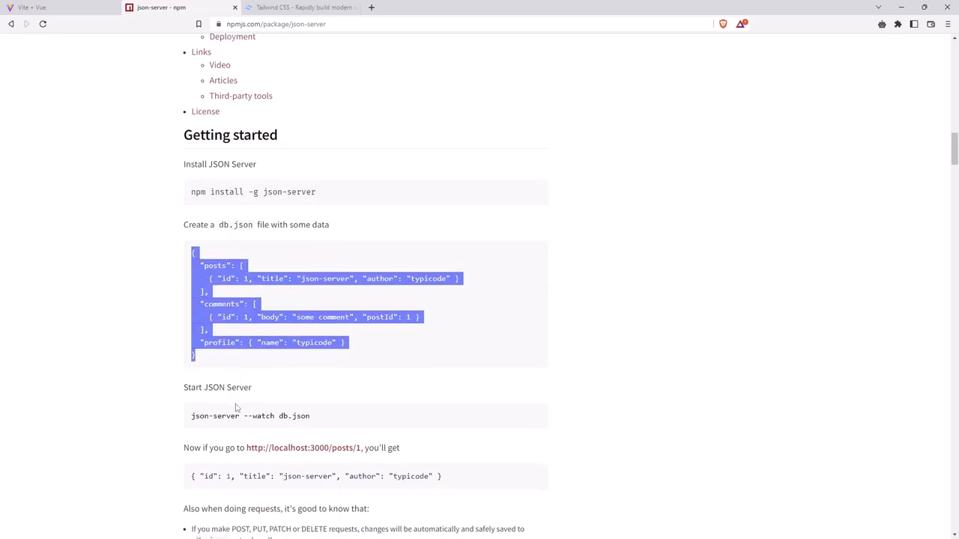
scroll(down, 3)
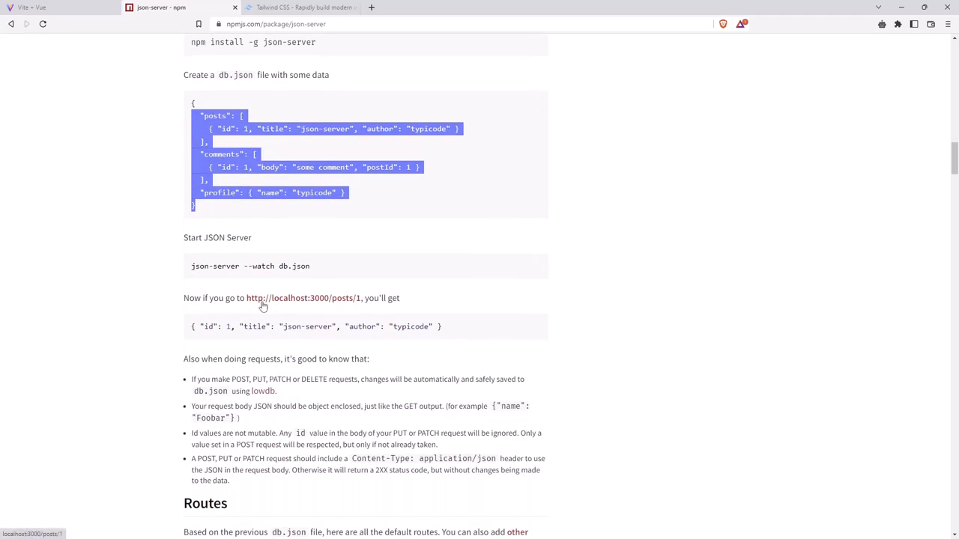
mouse_move(322, 303)
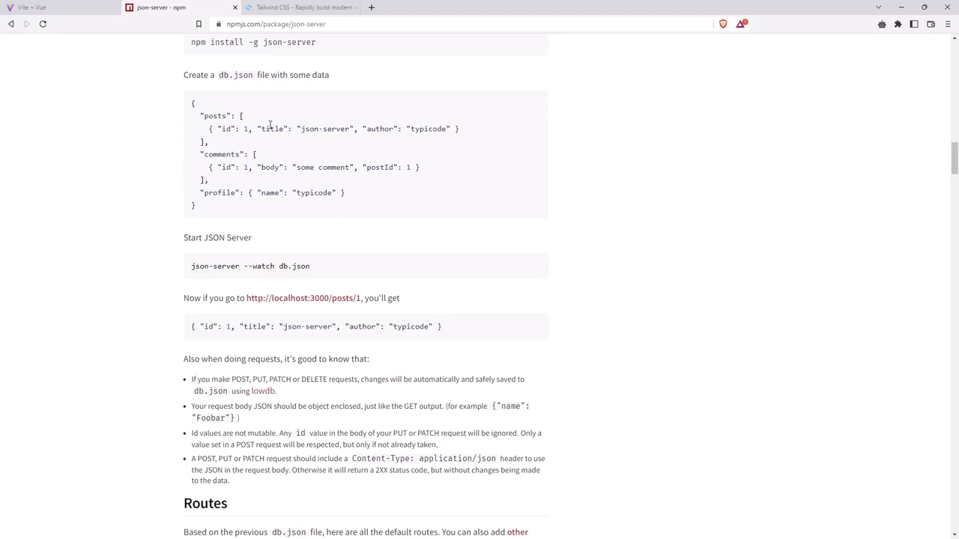
click(300, 7)
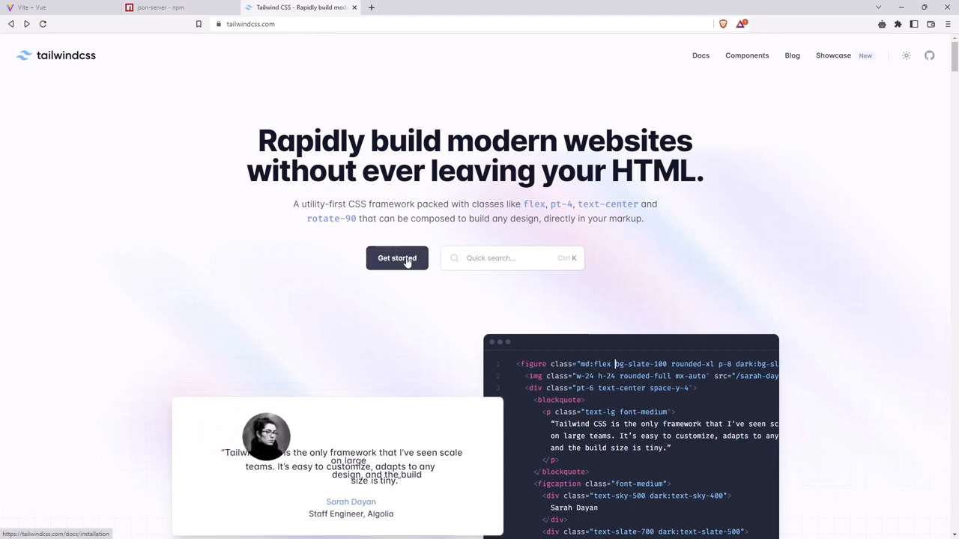
Step: Open the Tailwind Vite framework guide for Vue and select its install commands
click(397, 258)
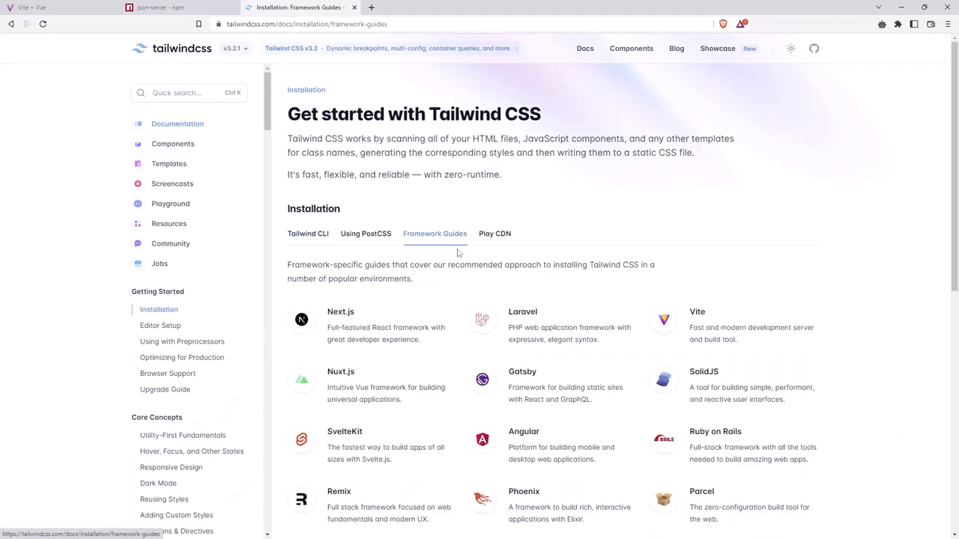
click(697, 311)
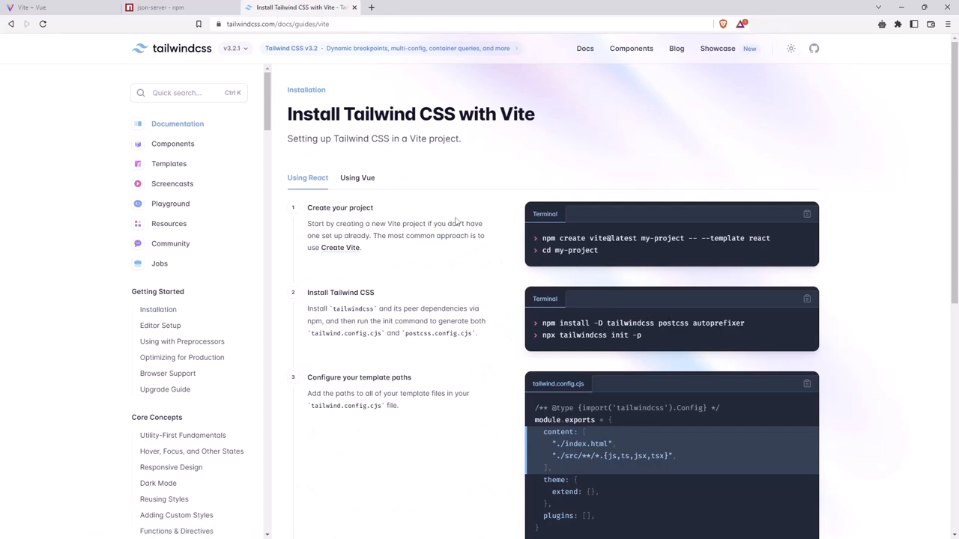
click(357, 178)
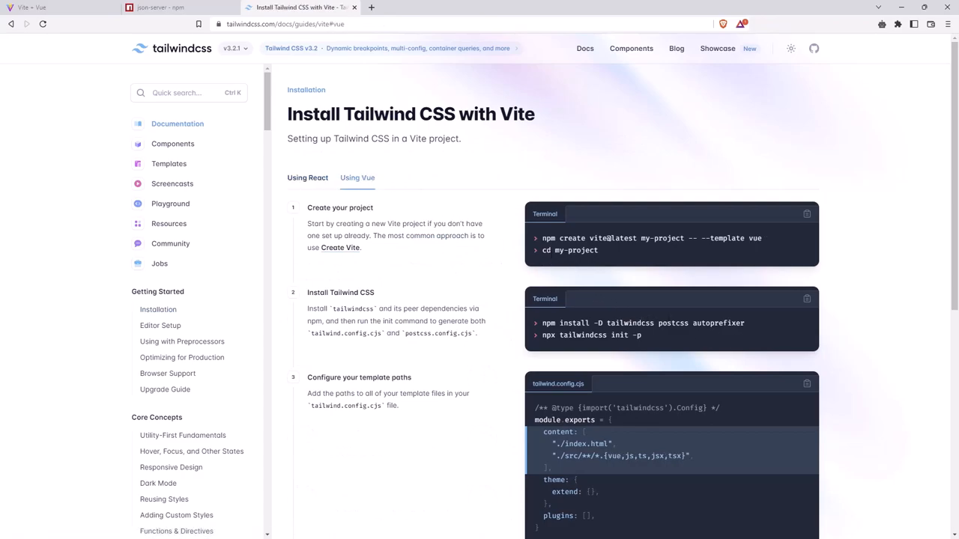
mouse_move(545, 328)
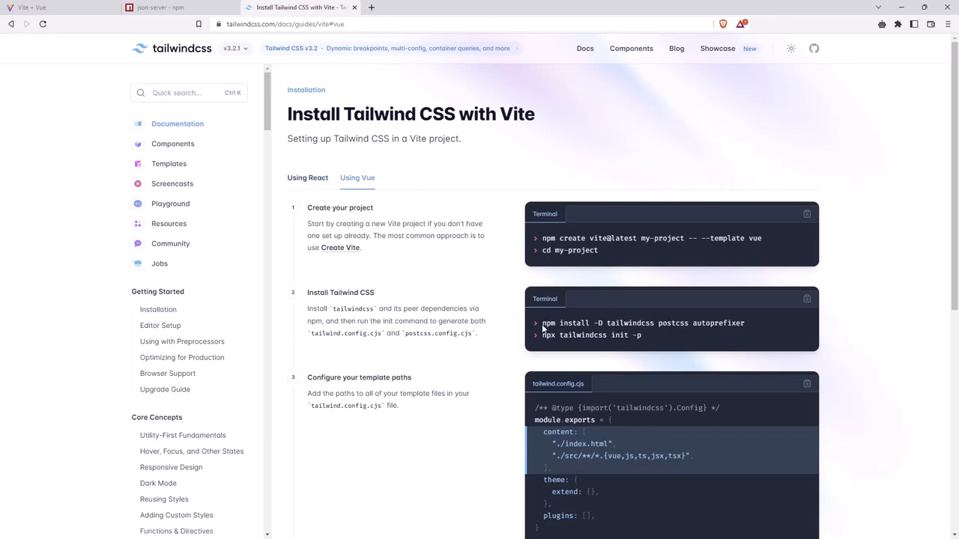
triple_click(642, 323)
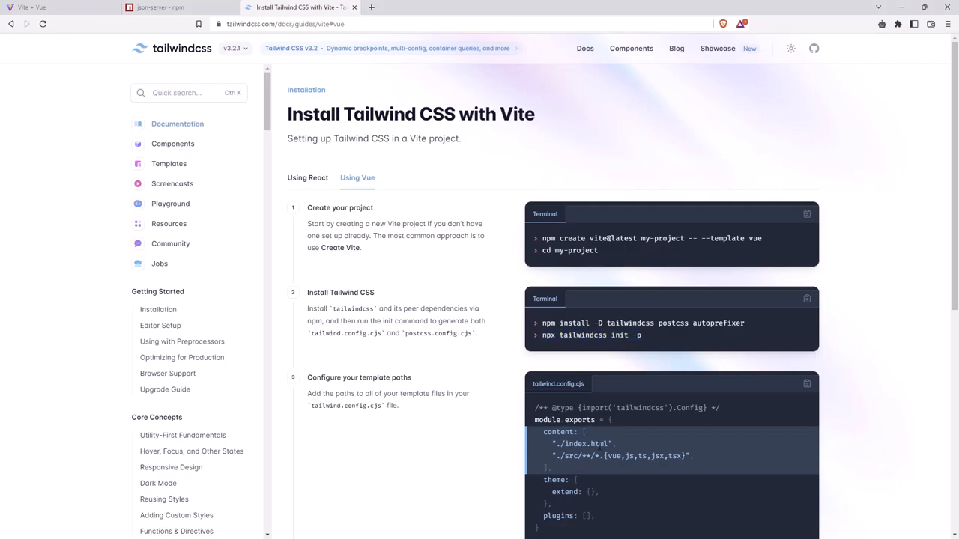
drag(554, 443, 693, 455)
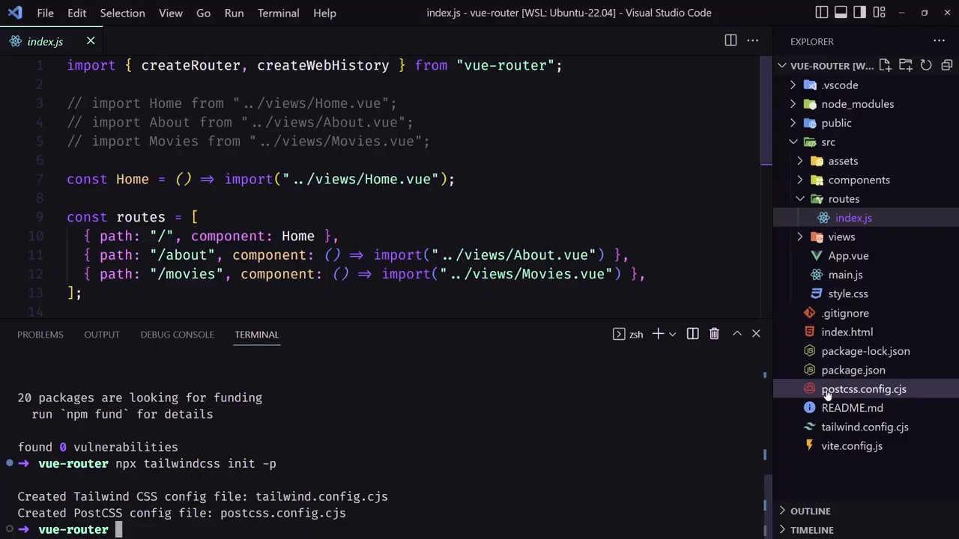
Step: Close index.js and scroll the Tailwind guide to the template content paths
click(864, 426)
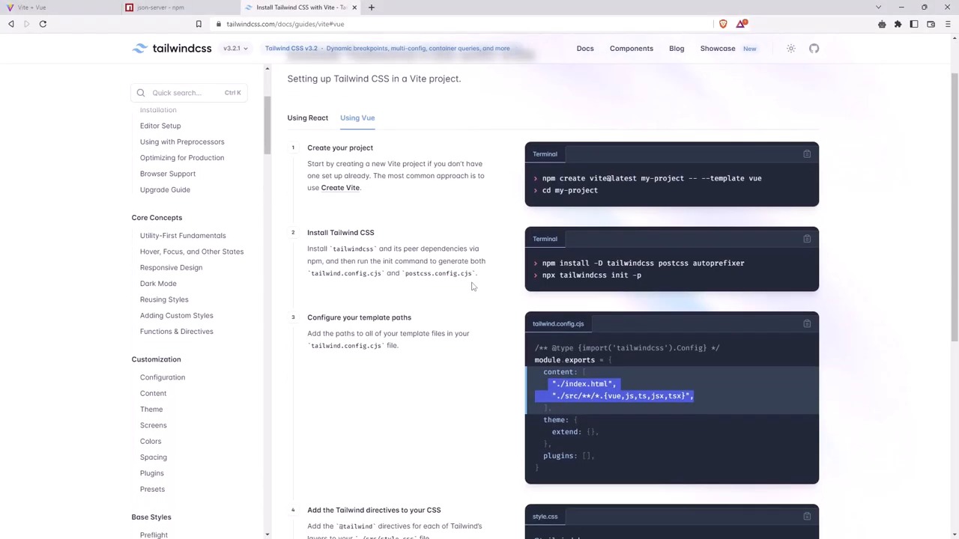
scroll(down, 3)
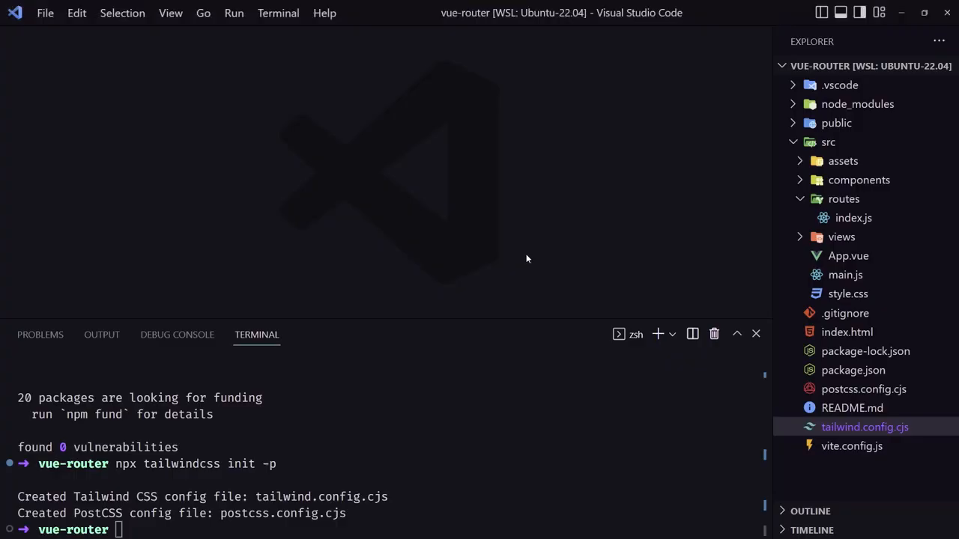
Step: Hide the integrated terminal panel in the vue-router workspace
click(847, 294)
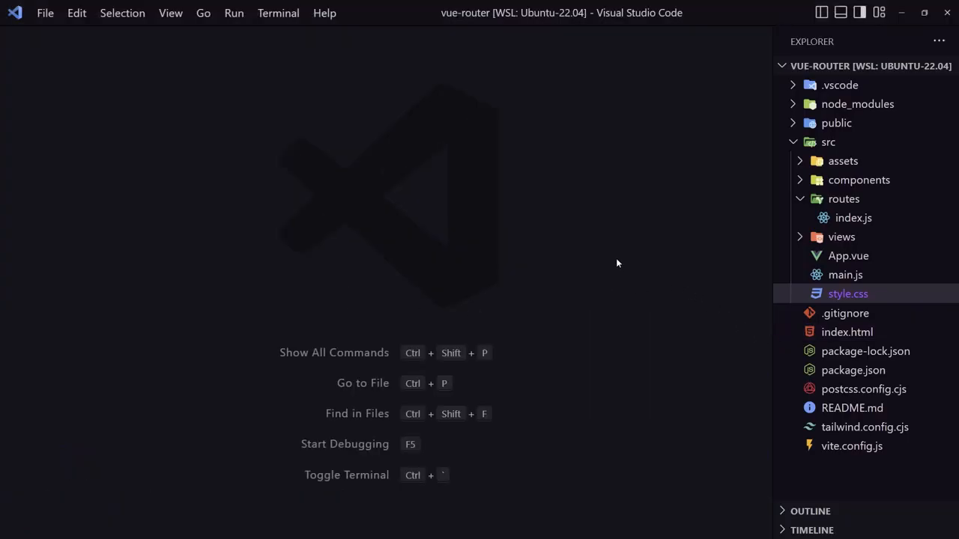
Step: Collapse src, then add a 'database' folder at the root containing 'db.json'
click(828, 143)
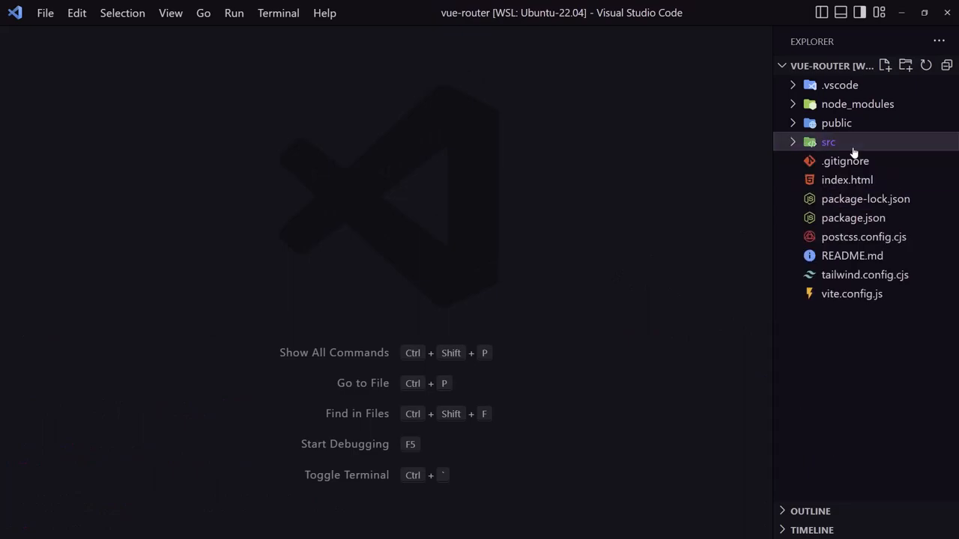
mouse_move(883, 142)
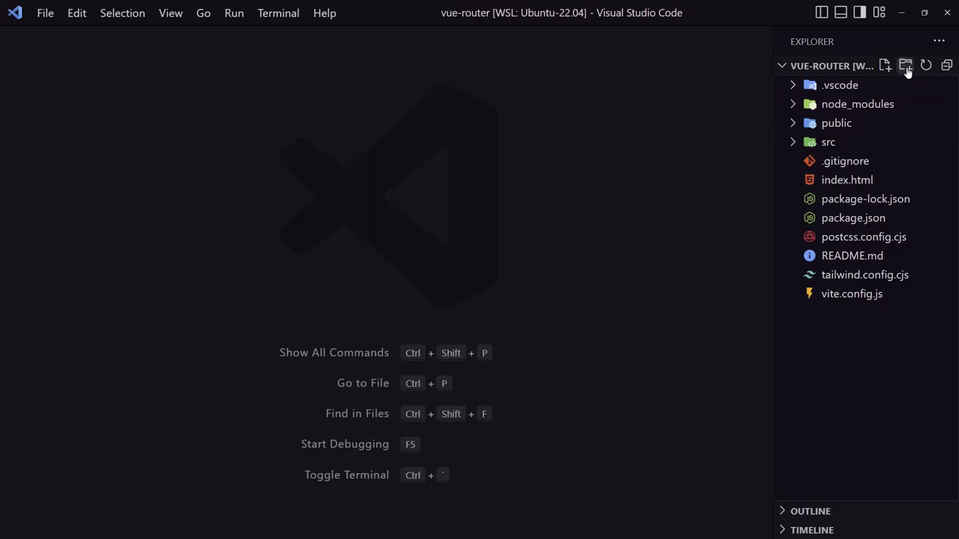
click(905, 65)
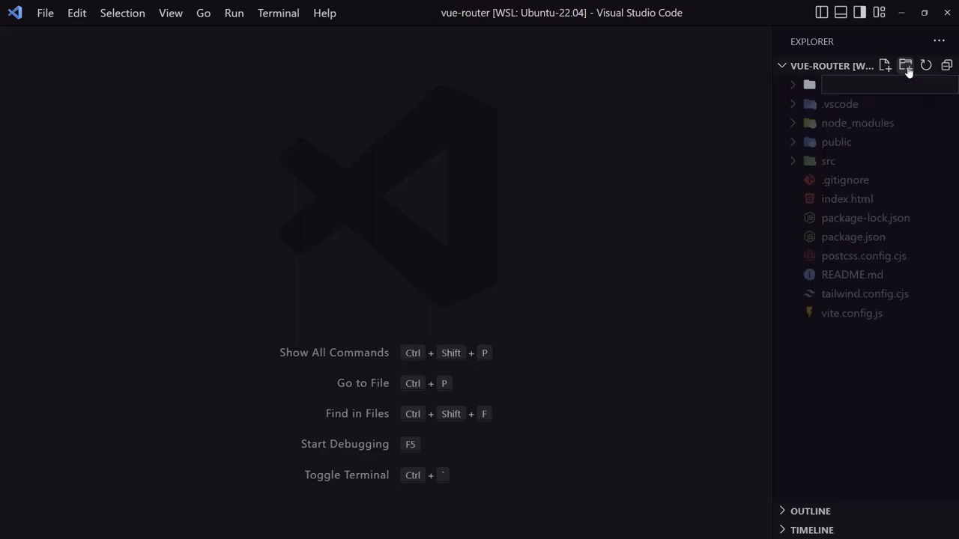
text(database)
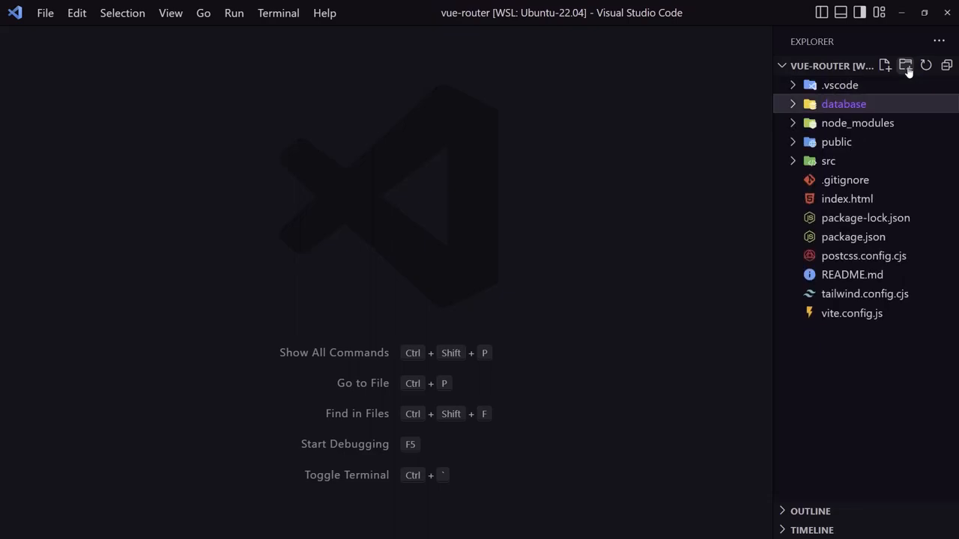
click(884, 66)
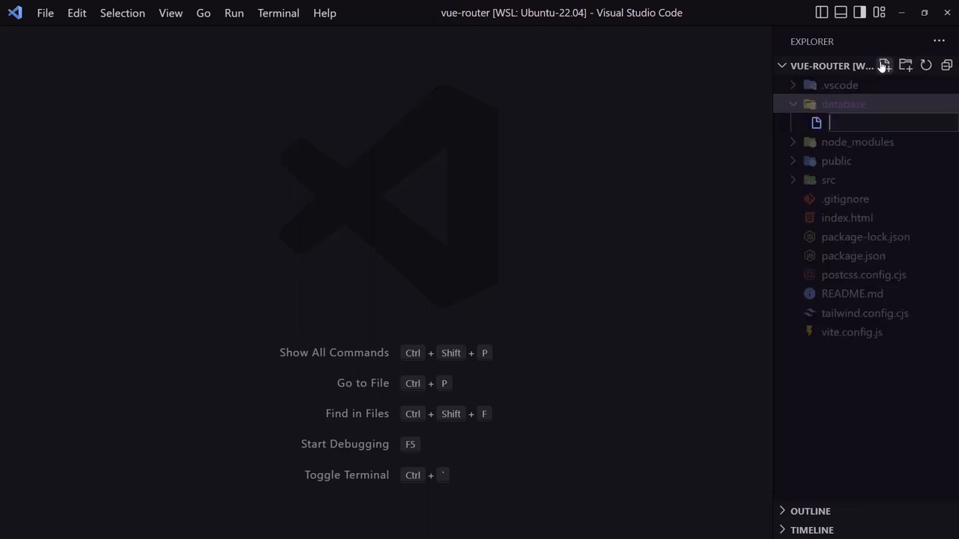
text(db.json)
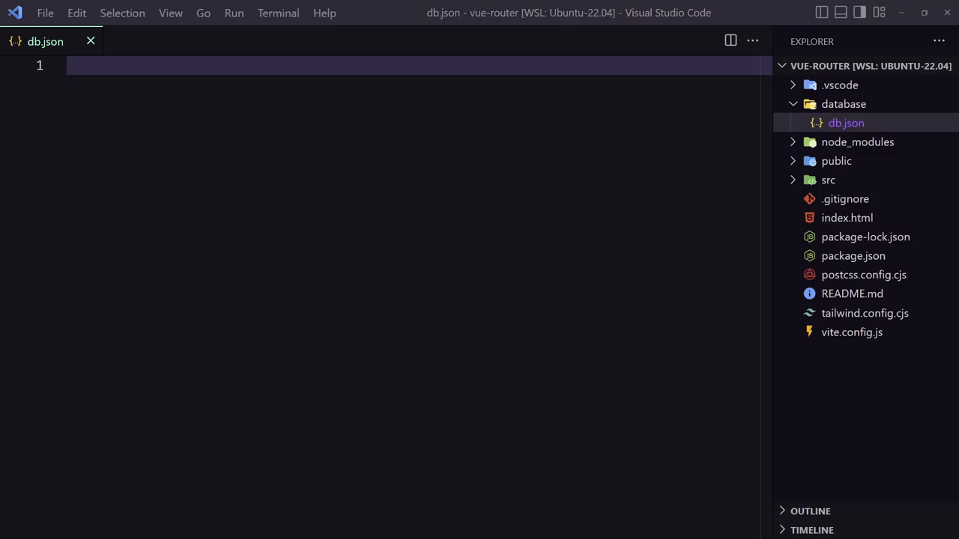
mouse_move(375, 206)
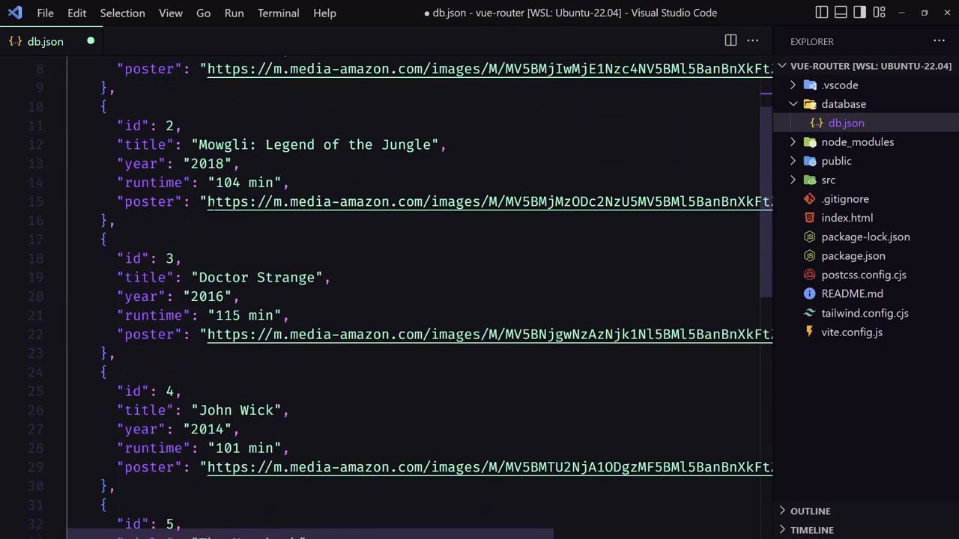
Step: Save db.json with the five movie records after scrolling through them
scroll(down, 3)
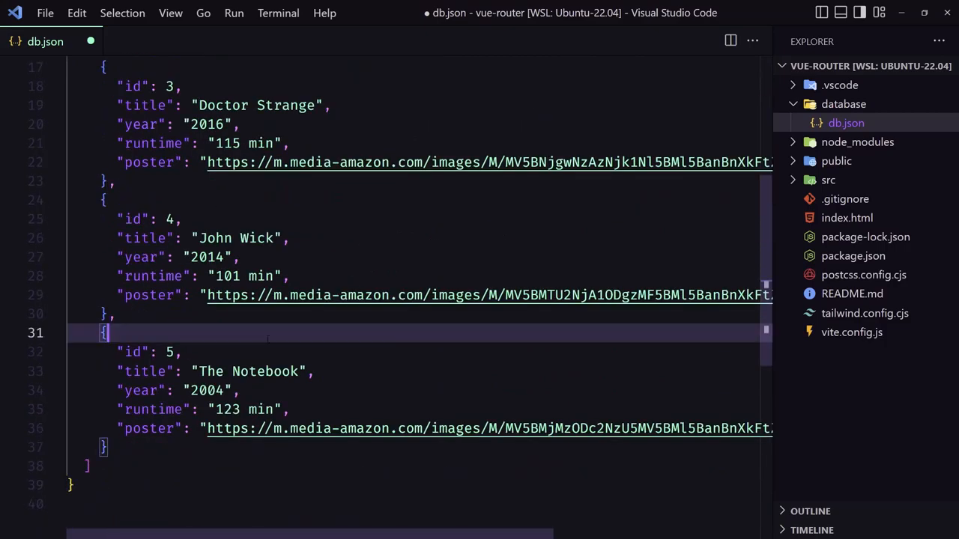
key(ctrl+s)
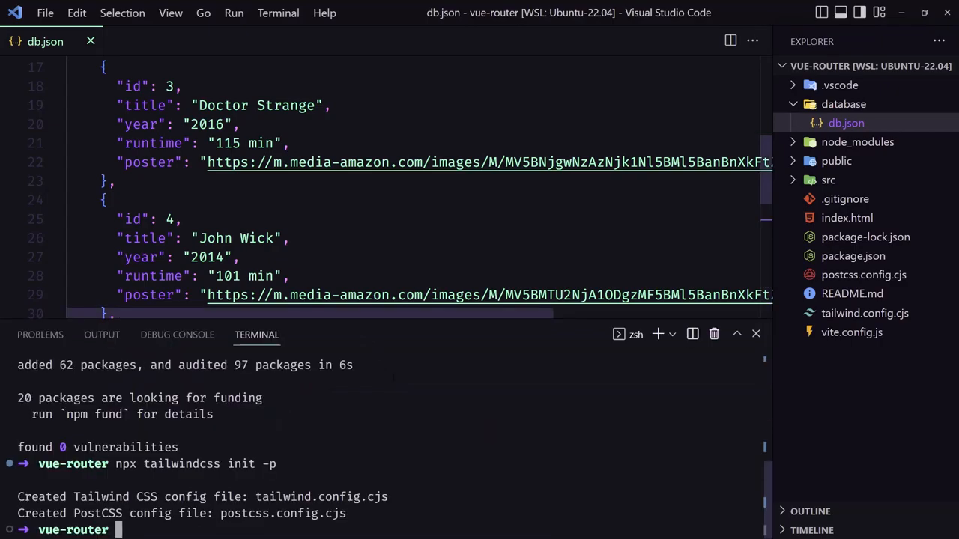
Step: Run 'json-server --watch db.json' in the terminal
text(json-server --watch db.json)
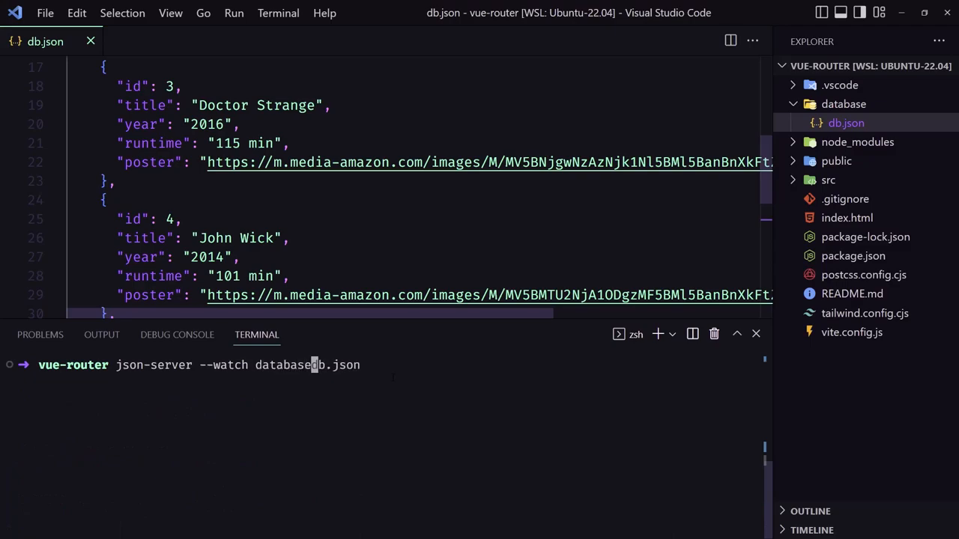
key(Enter)
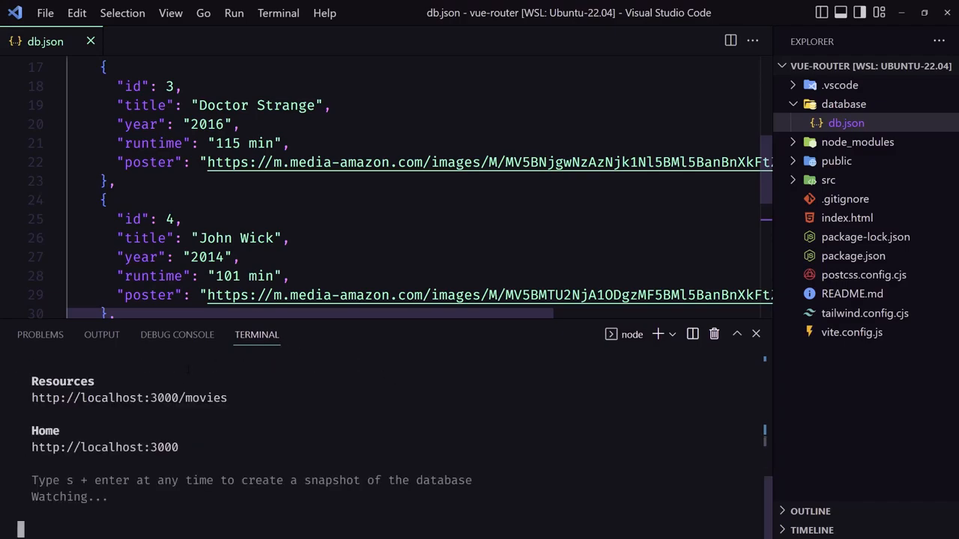
mouse_move(128, 397)
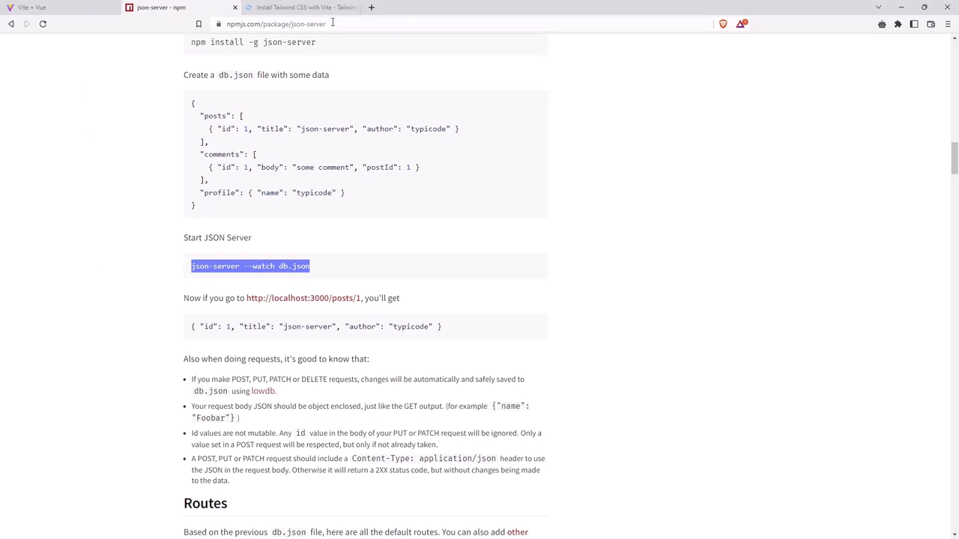
Step: Load localhost:3000/movies in the browser, then stop json-server with Ctrl+C
text(localhost:3000/movies)
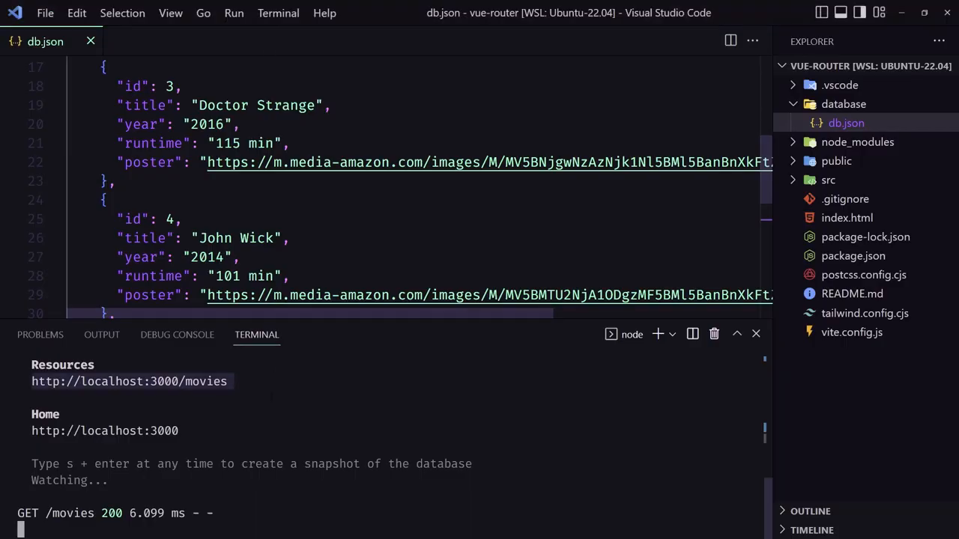
key(ctrl+c)
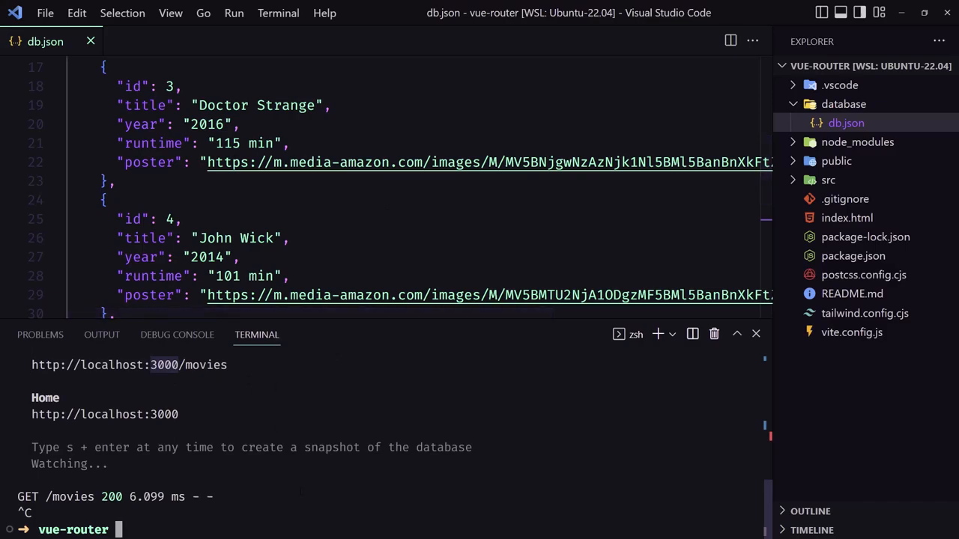
Step: Run 'json-server --watch database/db.json --port 8000' in the terminal
text(json-server --watch database/db.json)
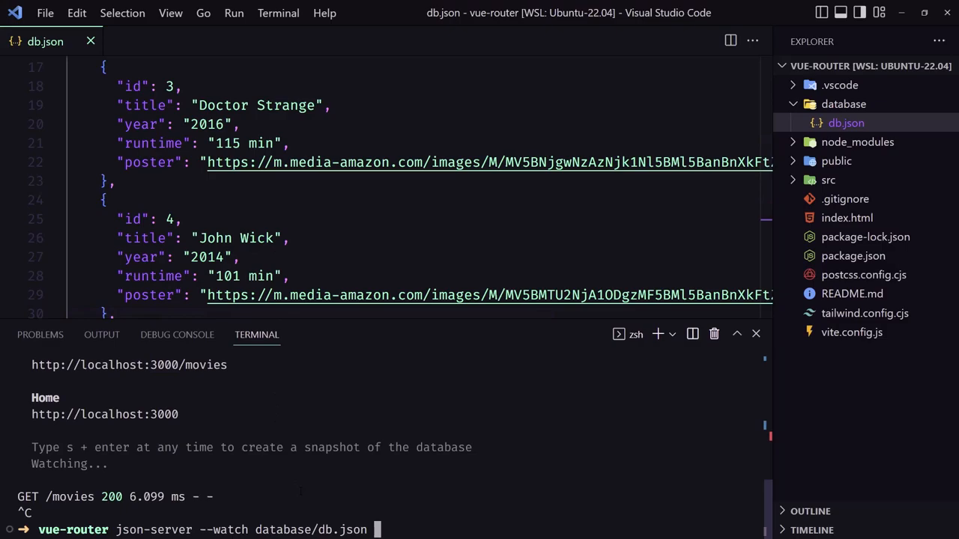
text(--port)
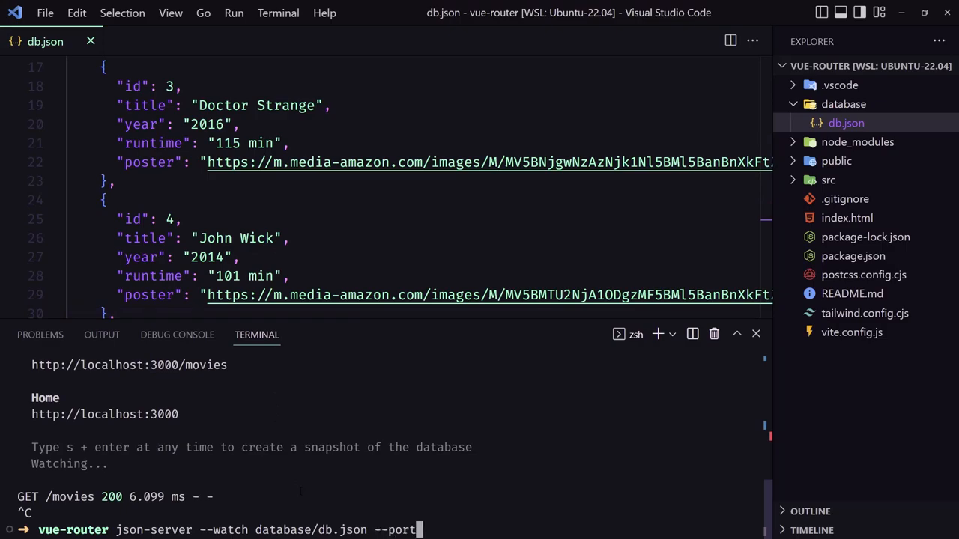
text(80)
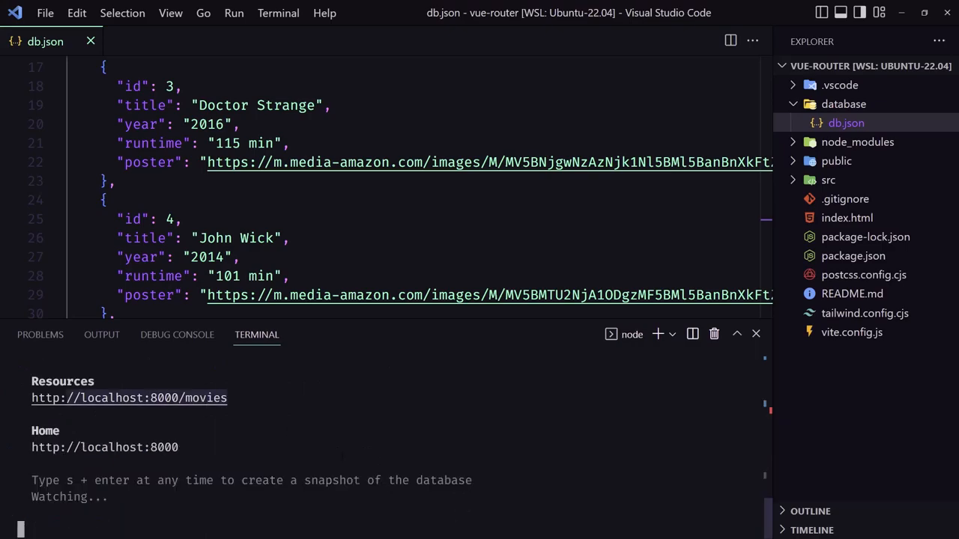
mouse_move(129, 398)
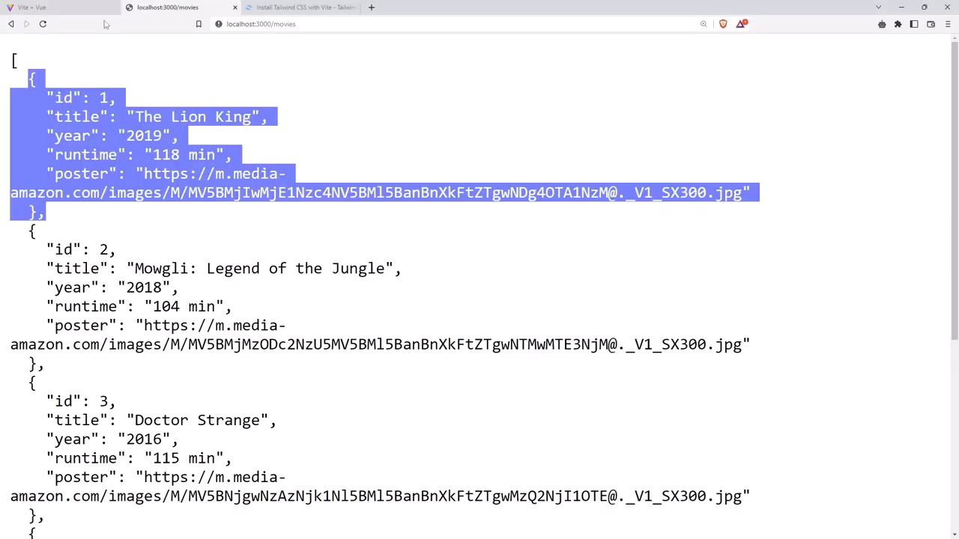
Step: Load localhost:8000/movies in the browser to check json-server serves the movie list
click(300, 24)
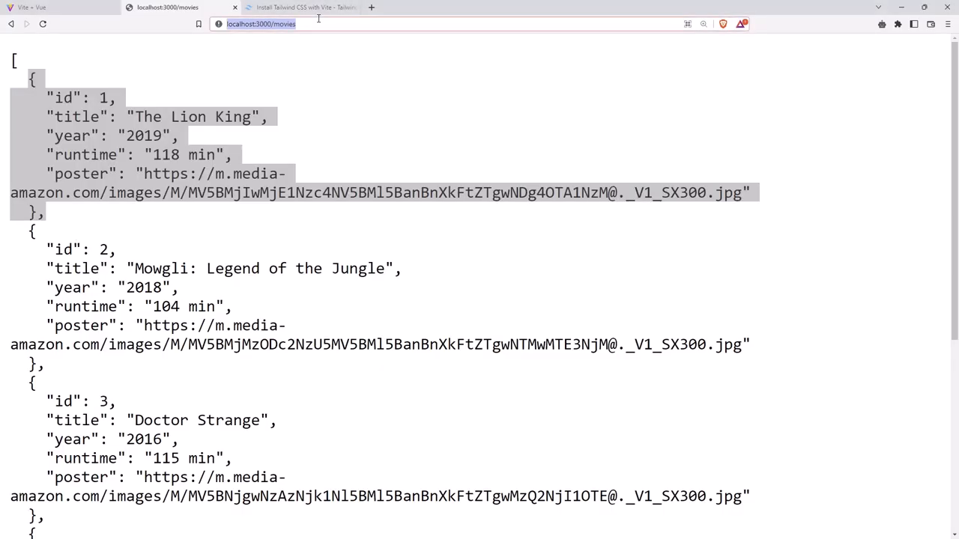
text(localhost:8000/movies)
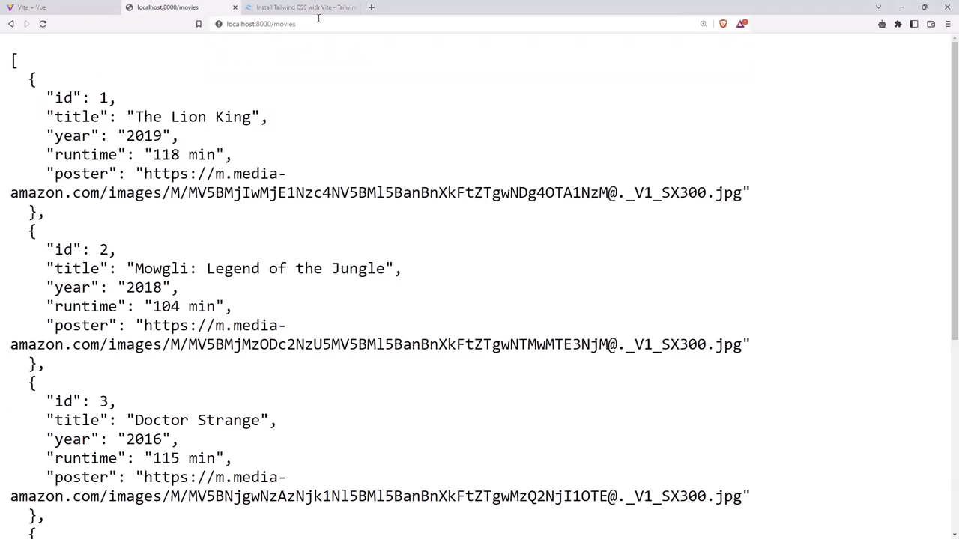
mouse_move(274, 157)
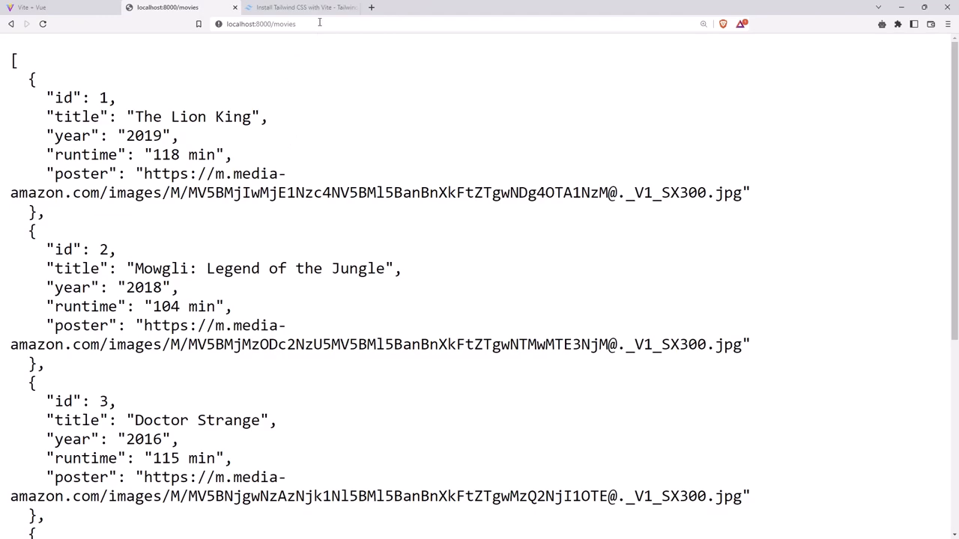
click(300, 7)
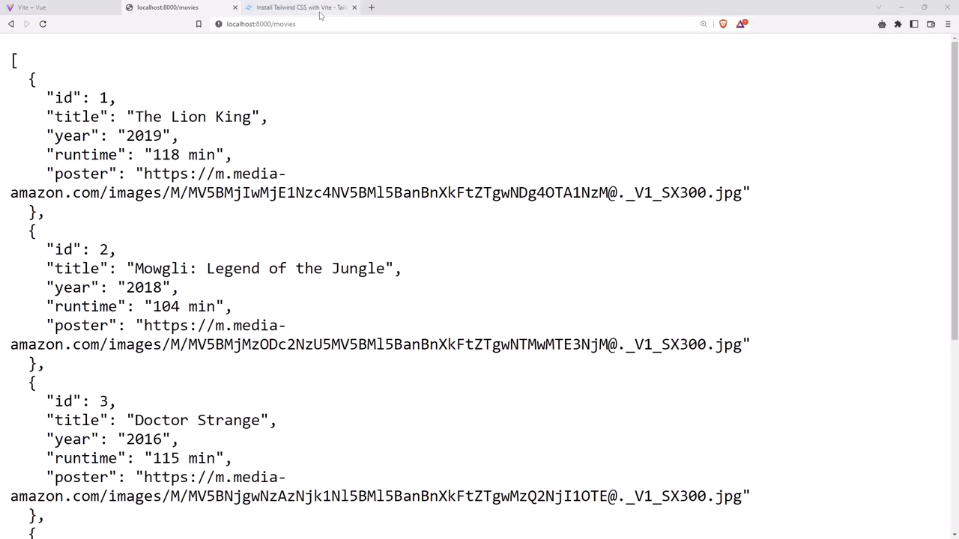
mouse_move(332, 18)
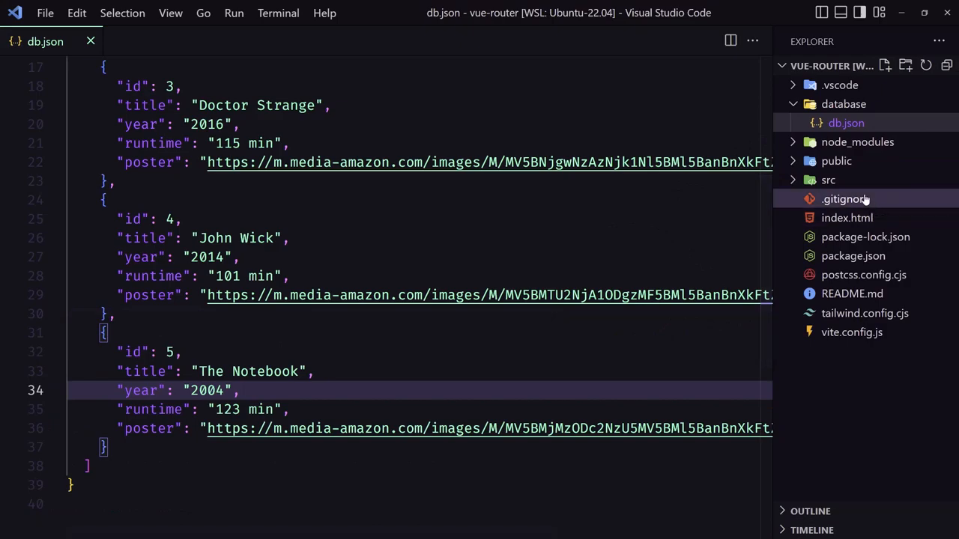
Step: Expand src and open views/Movies.vue, which holds only a Movies heading
click(828, 179)
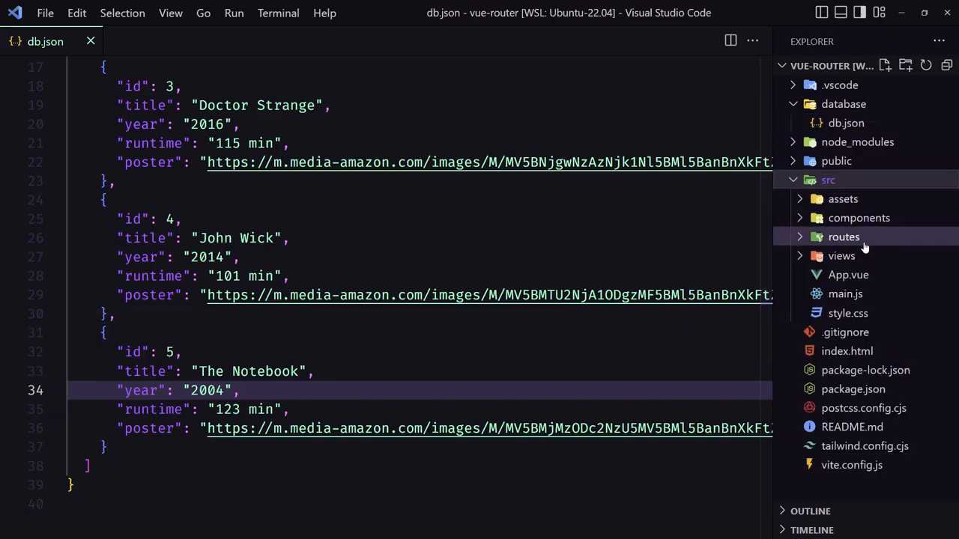
click(861, 313)
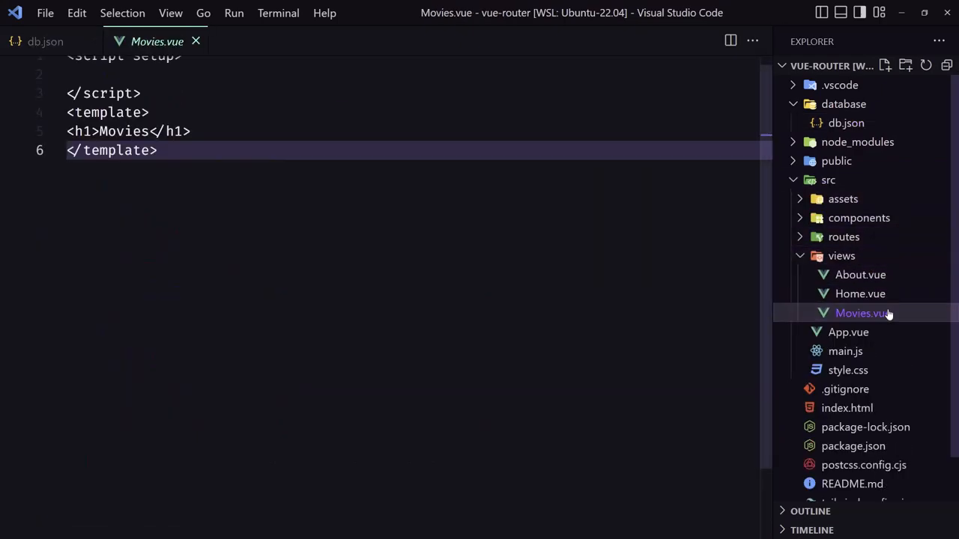